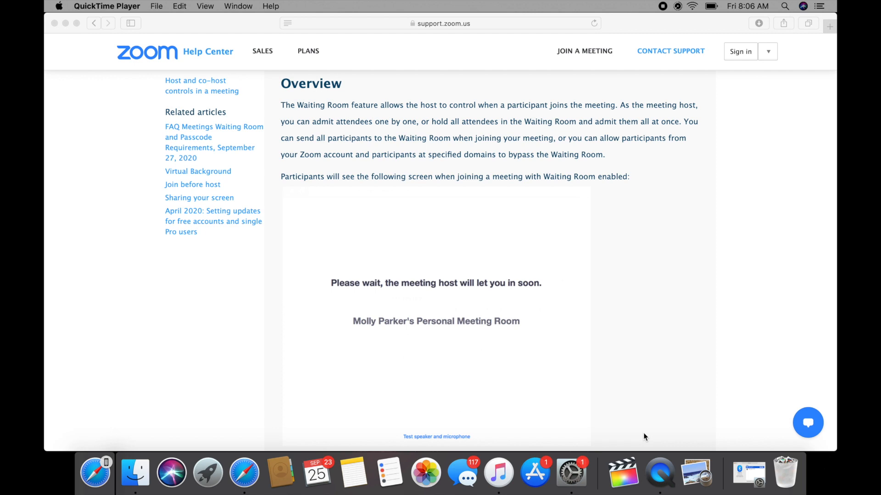
- Switch from the help article to Finder and show the Applications folder
left_click(135, 471)
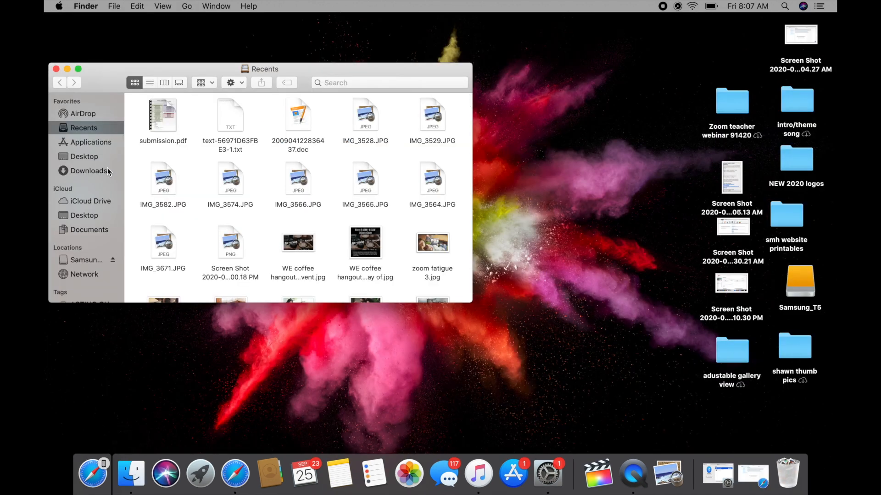
left_click(89, 142)
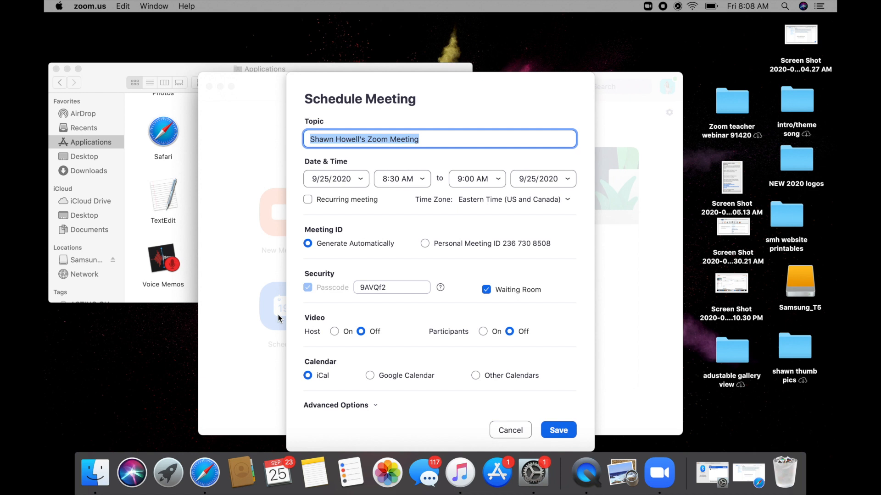
mouse_move(366, 224)
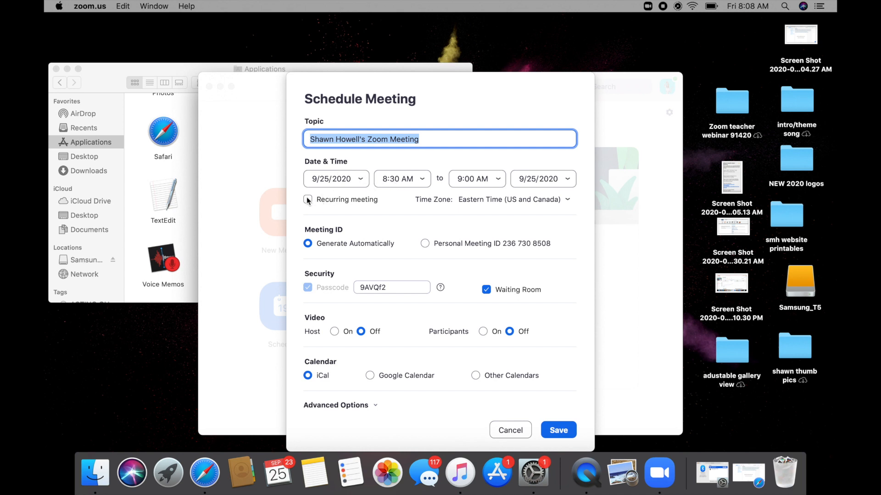
left_click(307, 199)
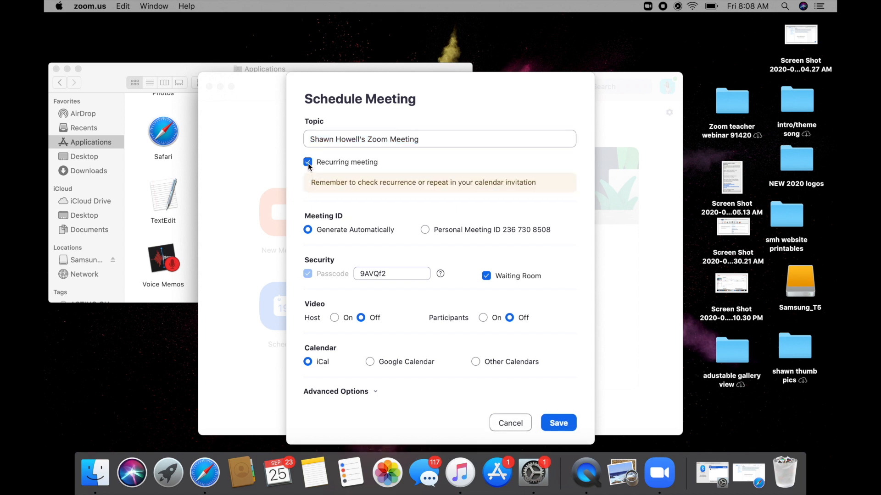
left_click(307, 162)
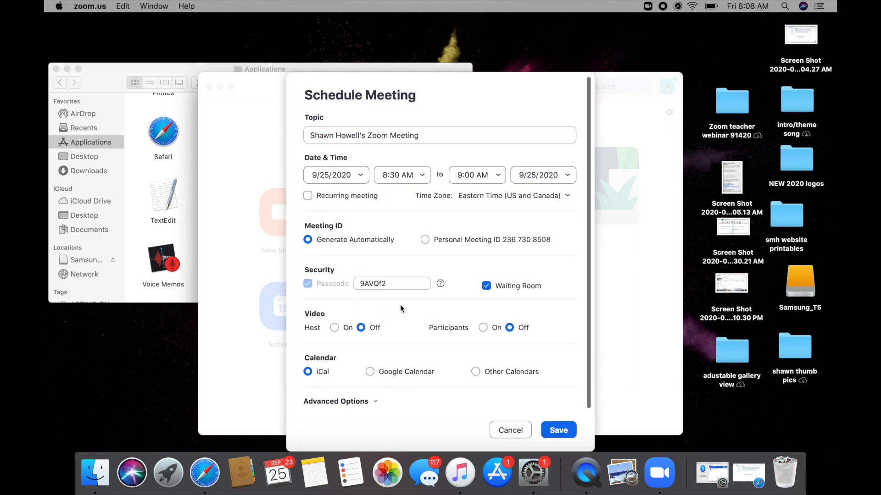
mouse_move(549, 297)
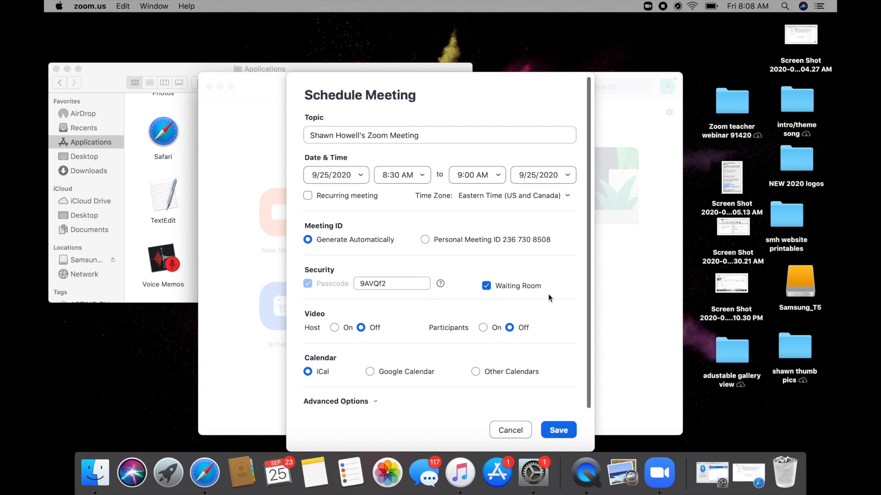
mouse_move(490, 304)
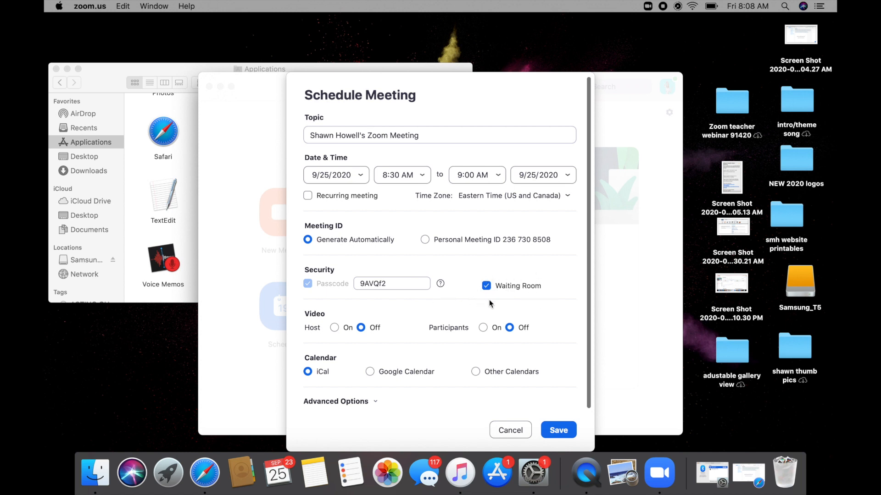
mouse_move(504, 275)
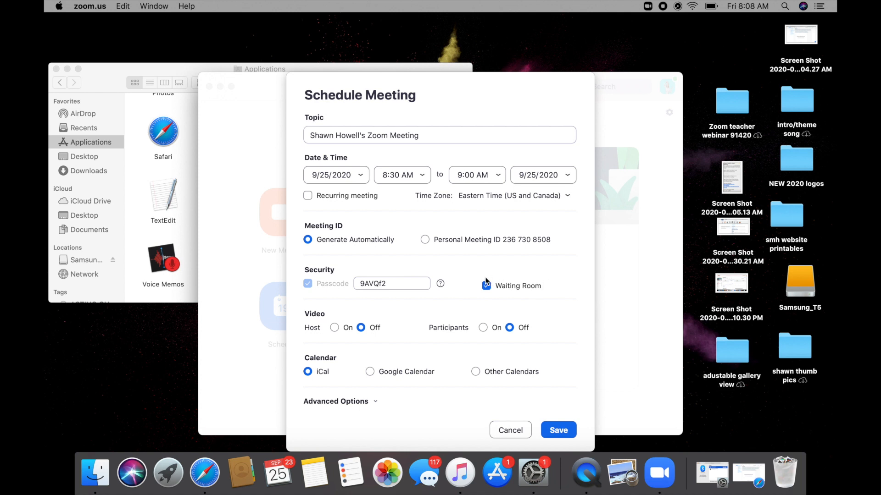
left_click(487, 285)
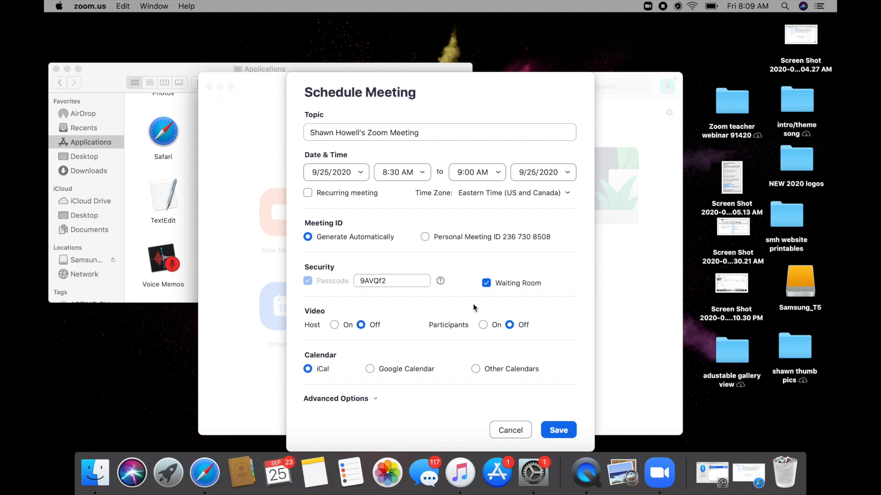
mouse_move(308, 319)
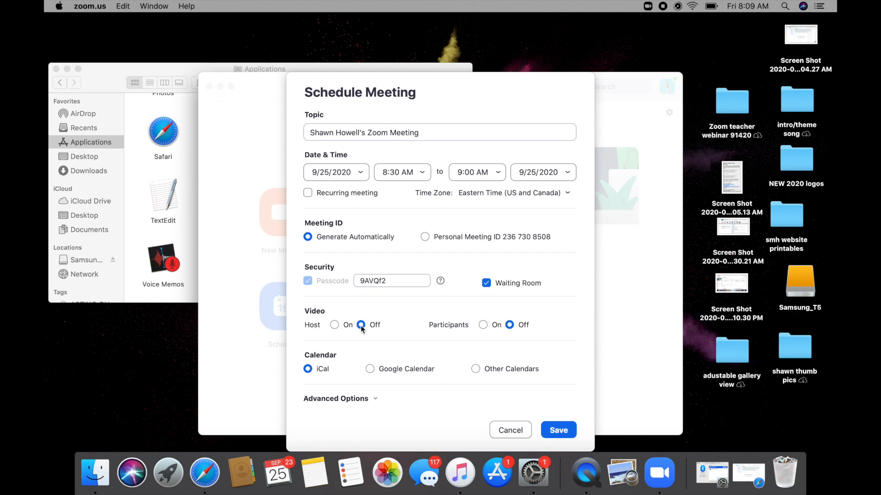
left_click(360, 324)
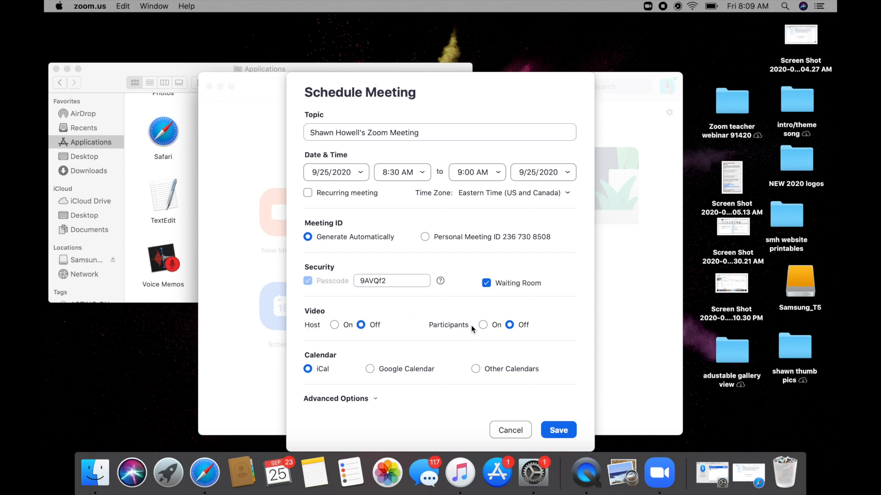
mouse_move(512, 340)
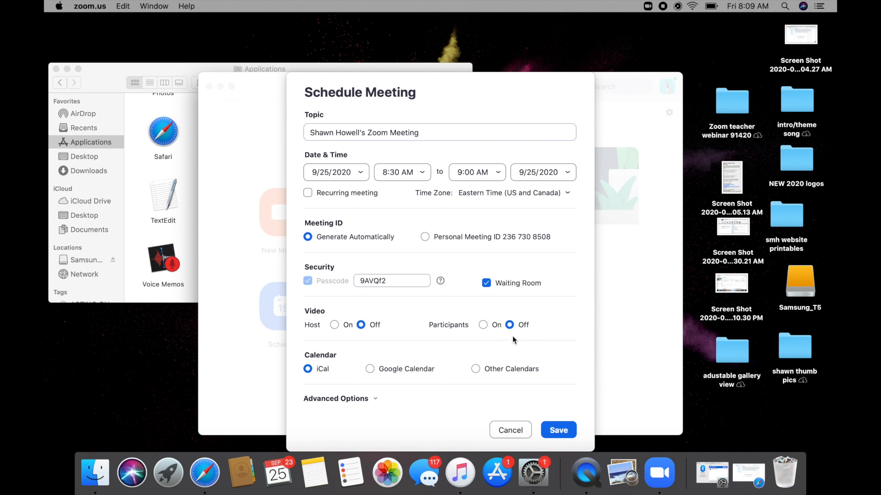
mouse_move(410, 351)
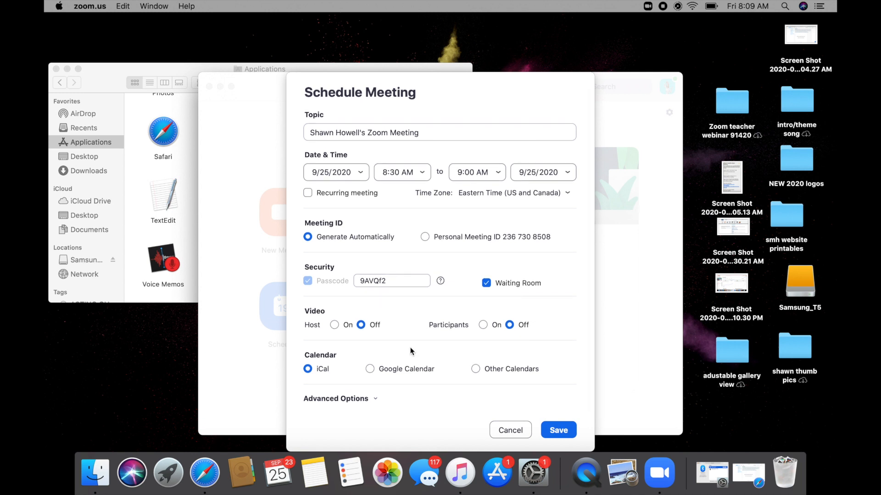
left_click(335, 399)
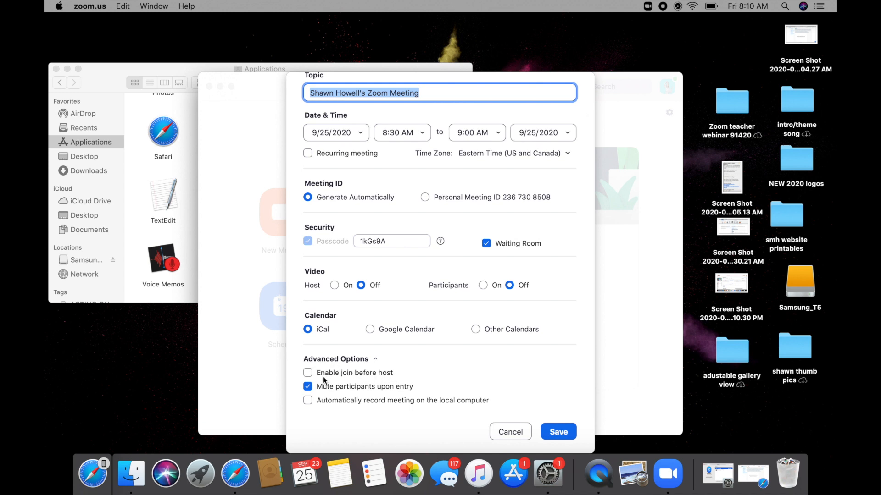
mouse_move(424, 394)
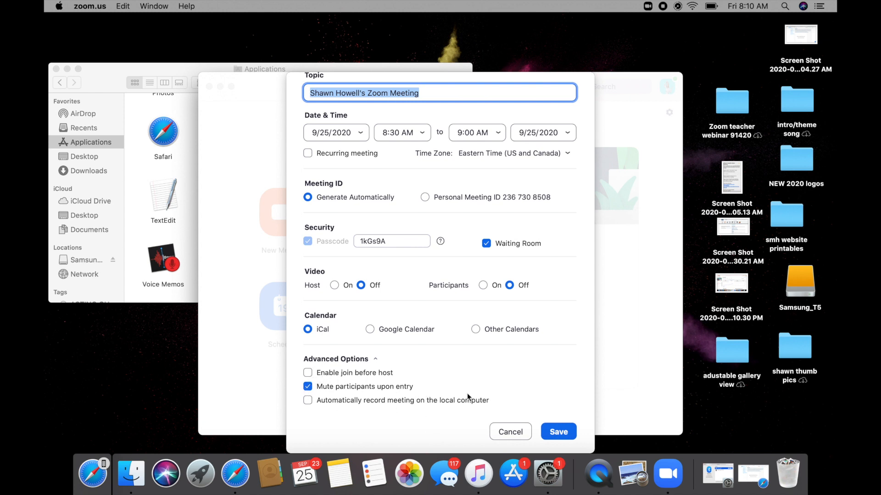
mouse_move(513, 370)
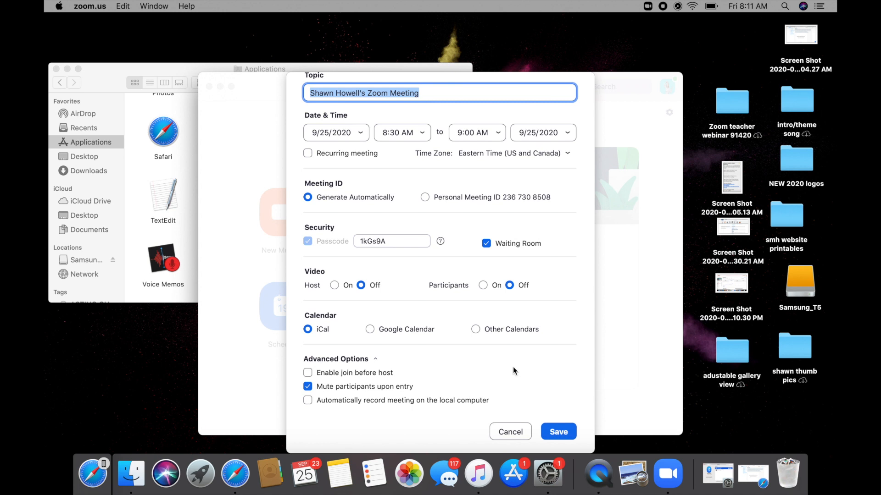
mouse_move(557, 254)
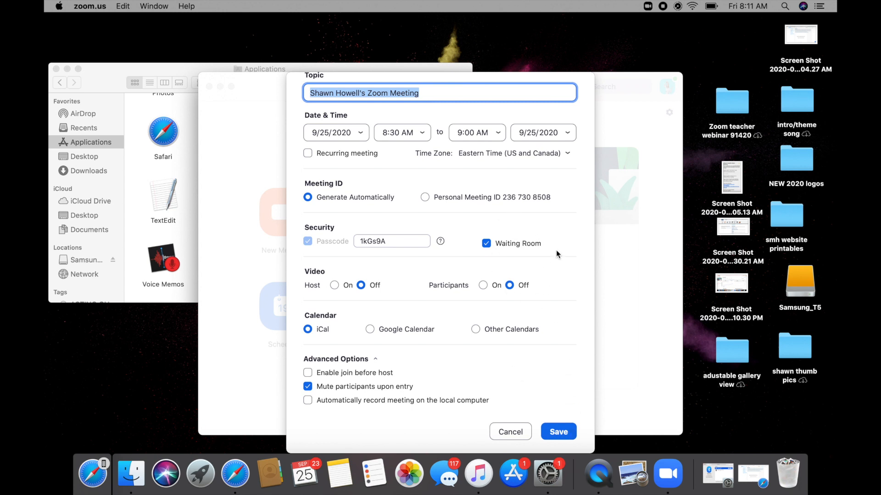
mouse_move(528, 228)
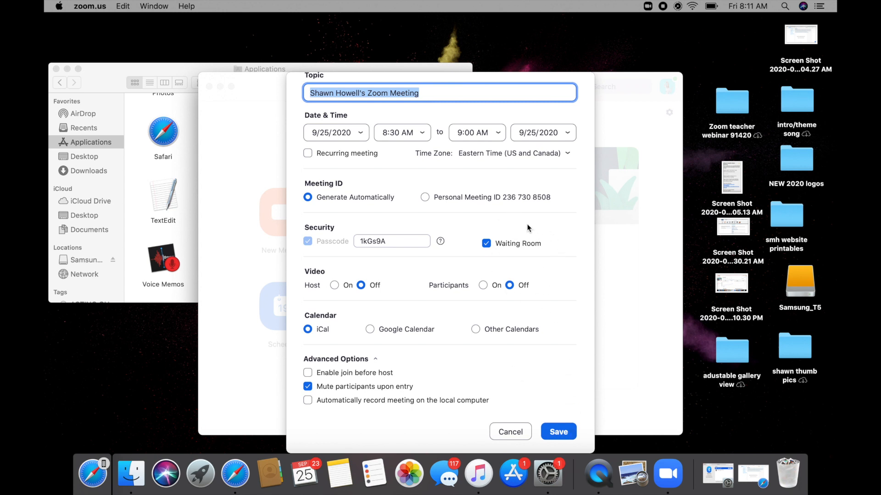
mouse_move(515, 399)
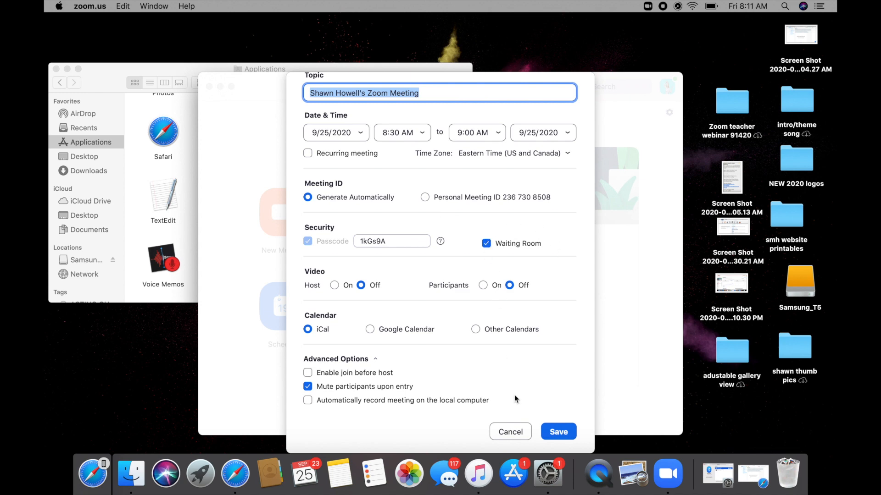
- Save the 8:30–9:00 AM September 25 meeting with Waiting Room enabled
left_click(557, 432)
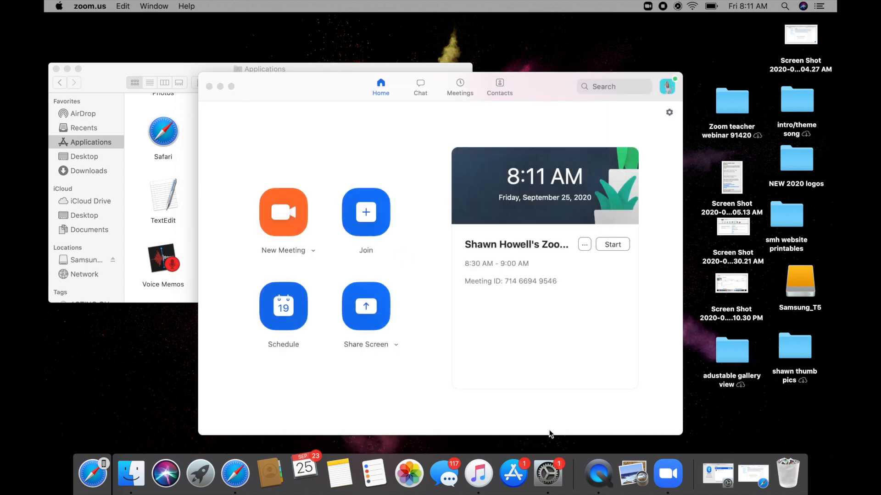
- Start Shawn Howell's upcoming meeting from the Zoom Home tab
left_click(612, 245)
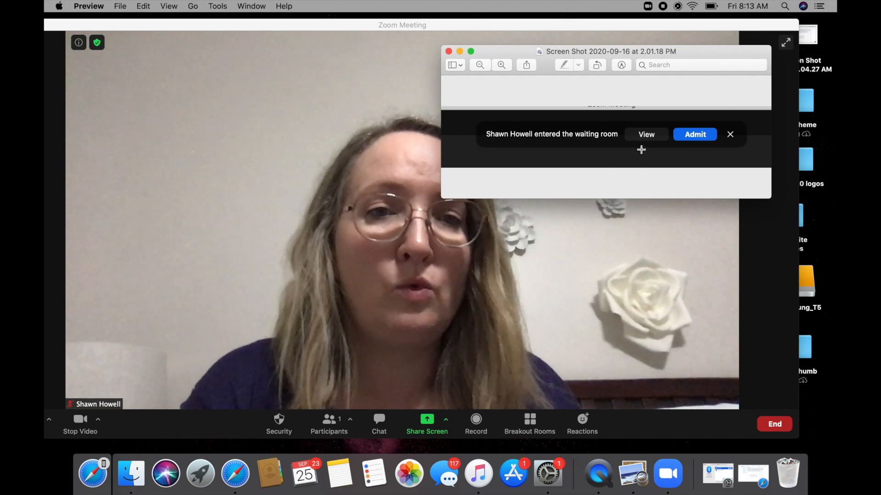
mouse_move(511, 68)
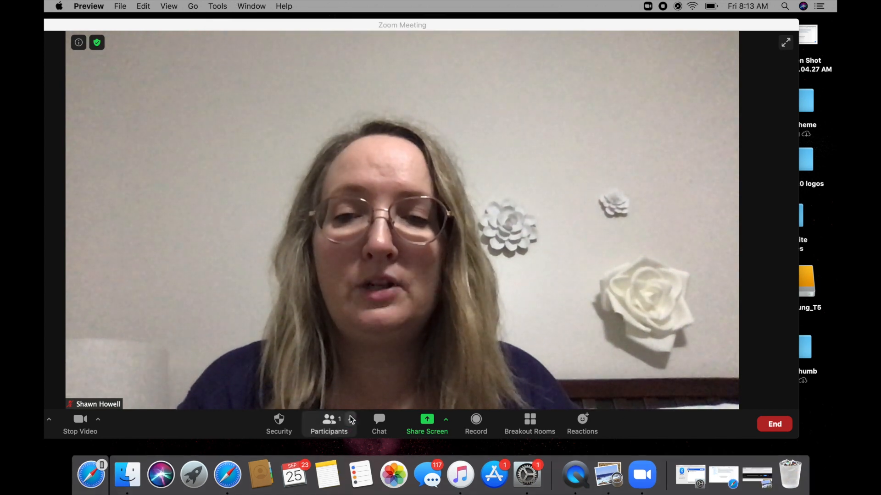
- Reveal the Invite option from the Participants arrow, showing one participant
left_click(349, 419)
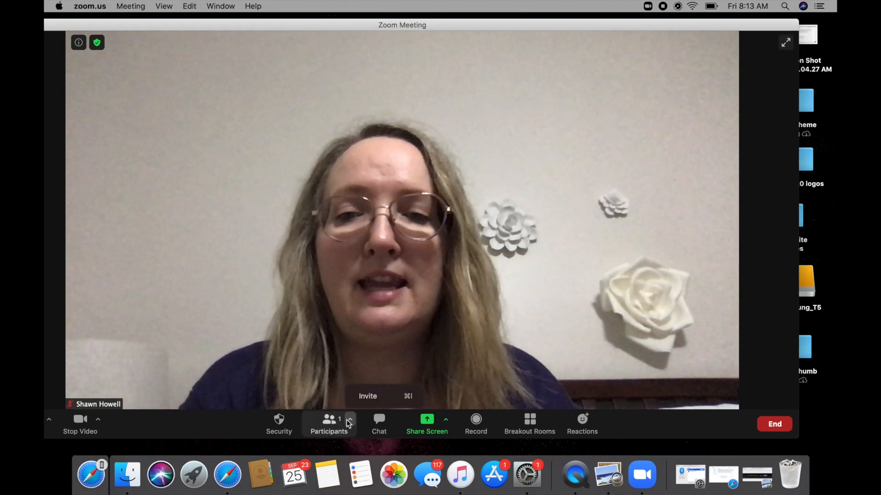